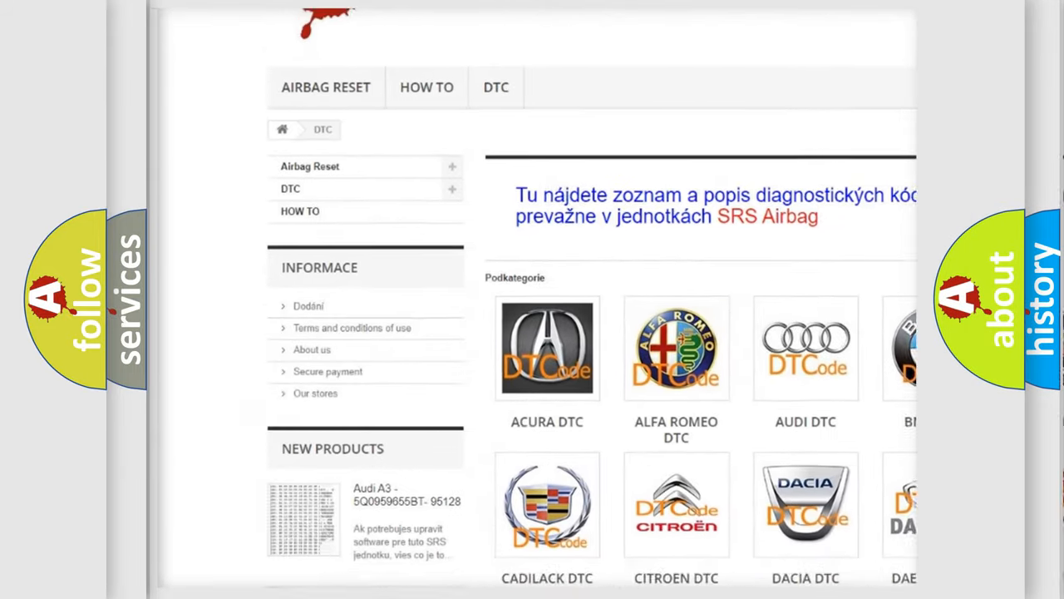
Advance the P0107 slide to reveal the cause: poor connections or loose PCM/MCM terminals
scroll("down", 3)
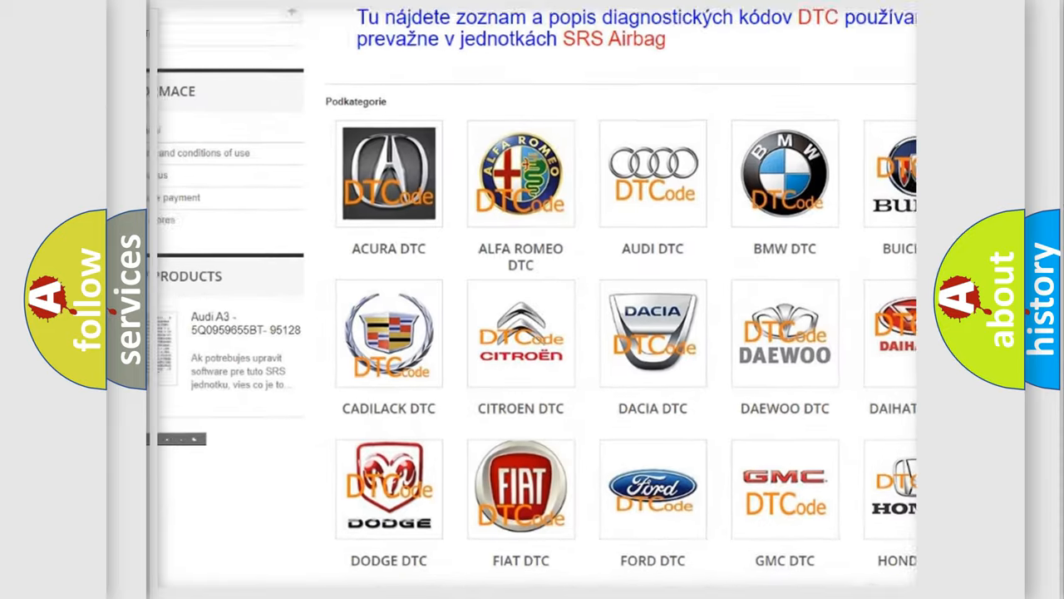
scroll("down", 3)
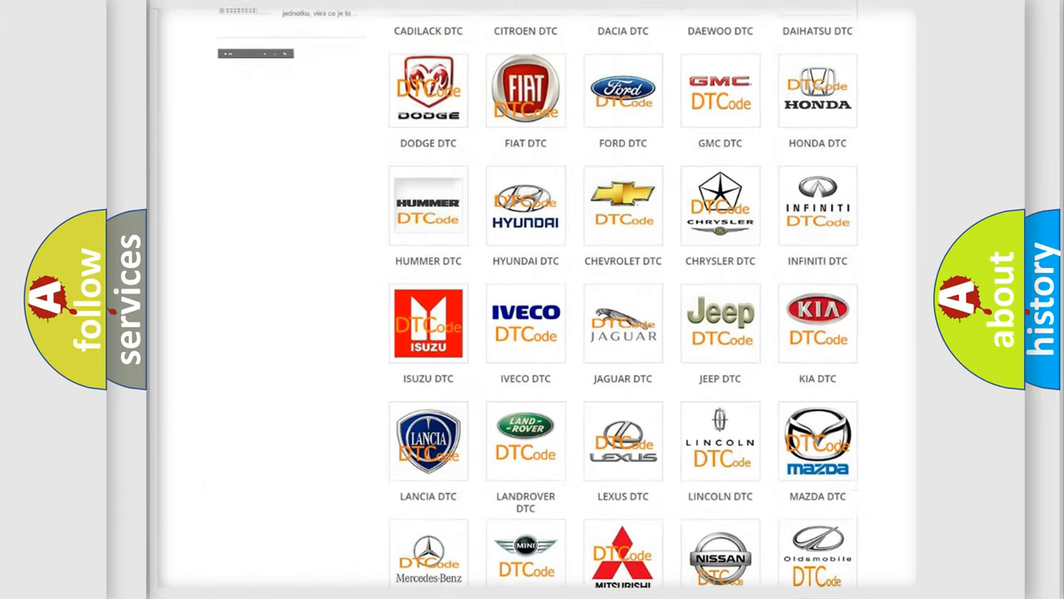
scroll("down", 3)
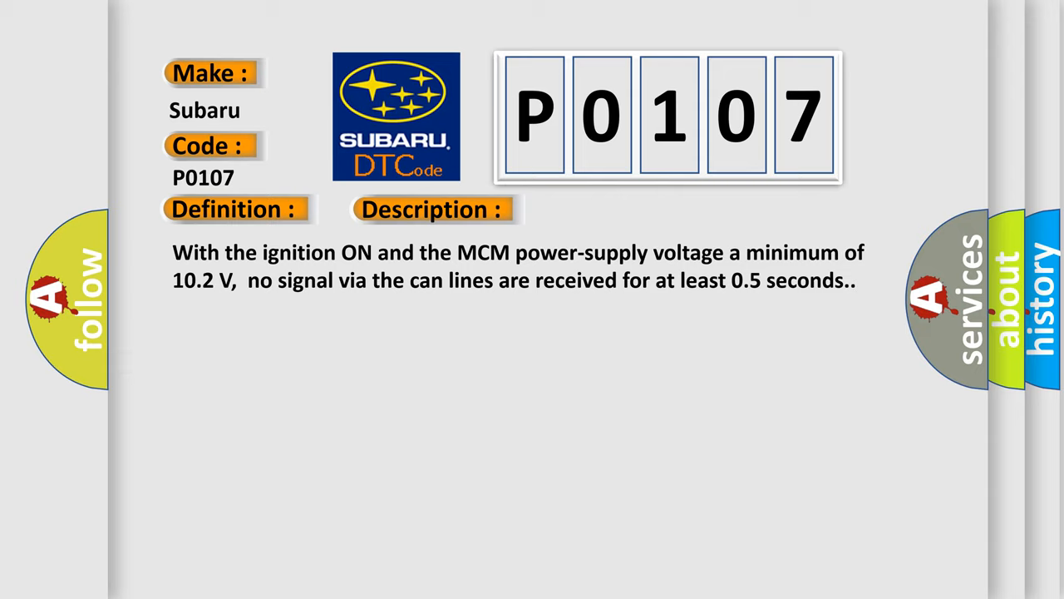
left_click(611, 209)
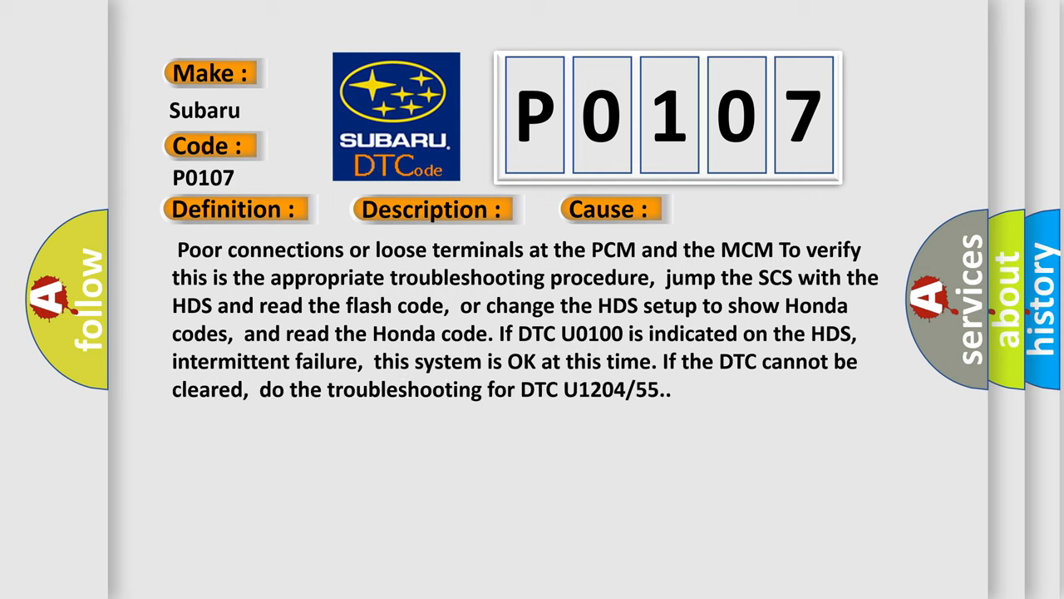